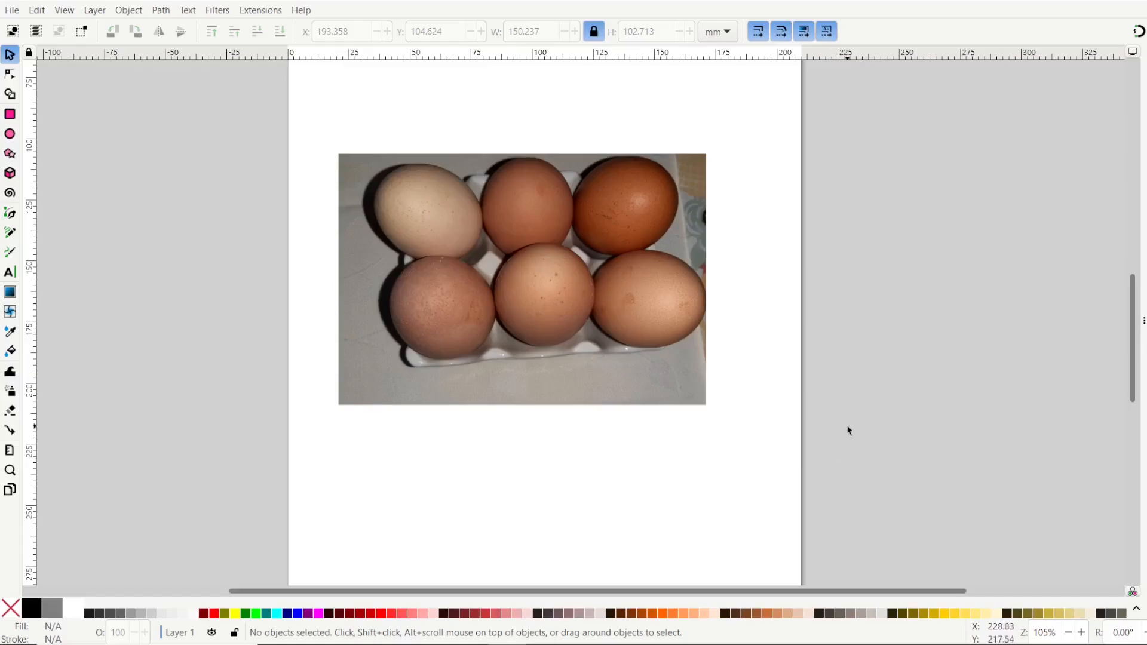
pyautogui.moveTo(837, 465)
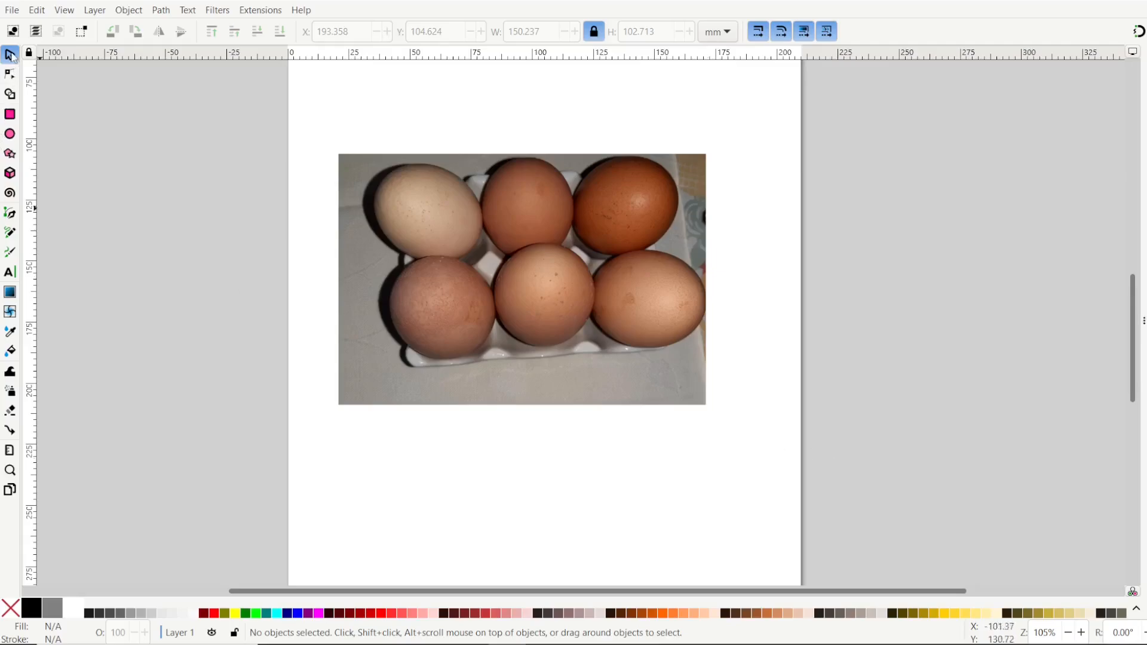
# - Select the egg-carton photo and bring up its context menu to duplicate it
pyautogui.click(521, 252)
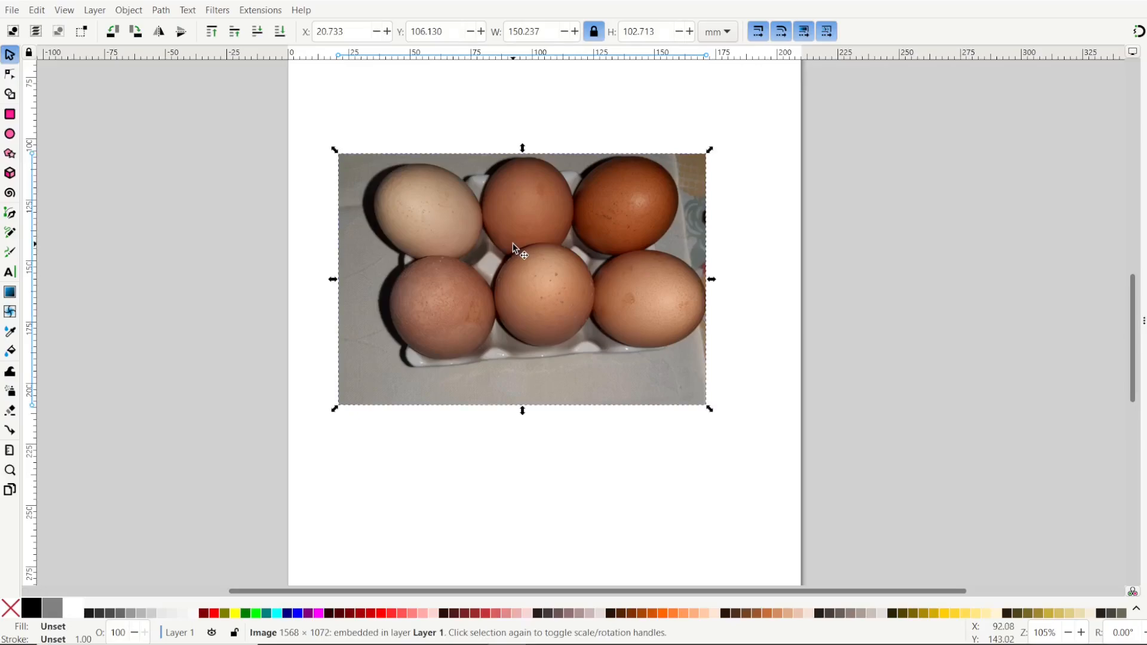
pyautogui.rightClick(519, 252)
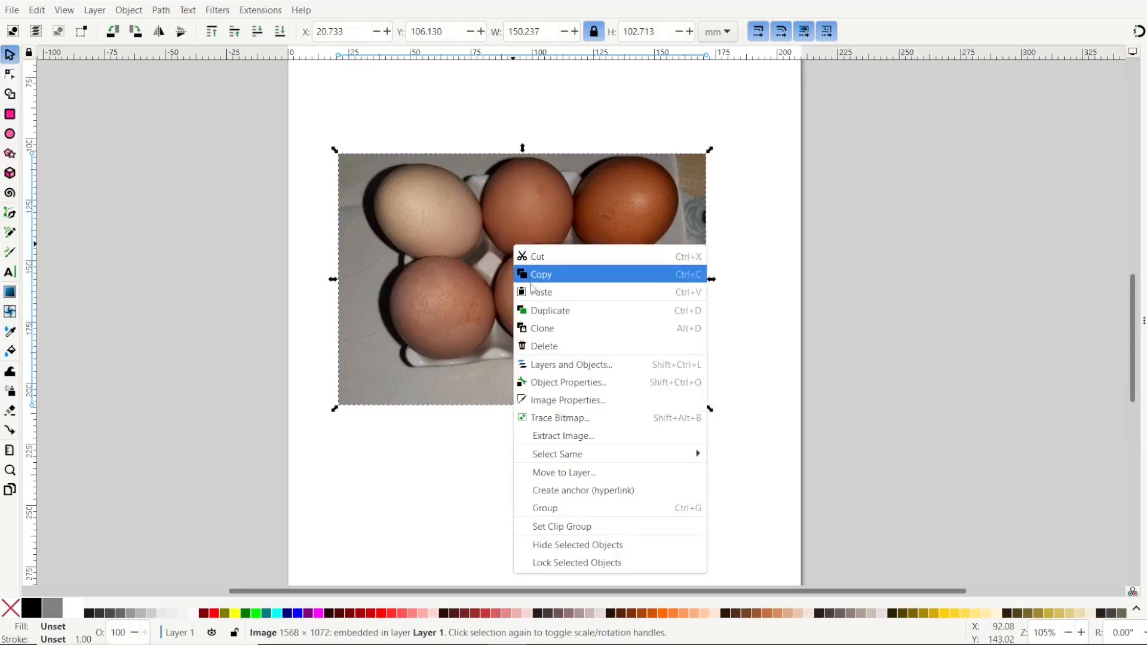
pyautogui.moveTo(550, 310)
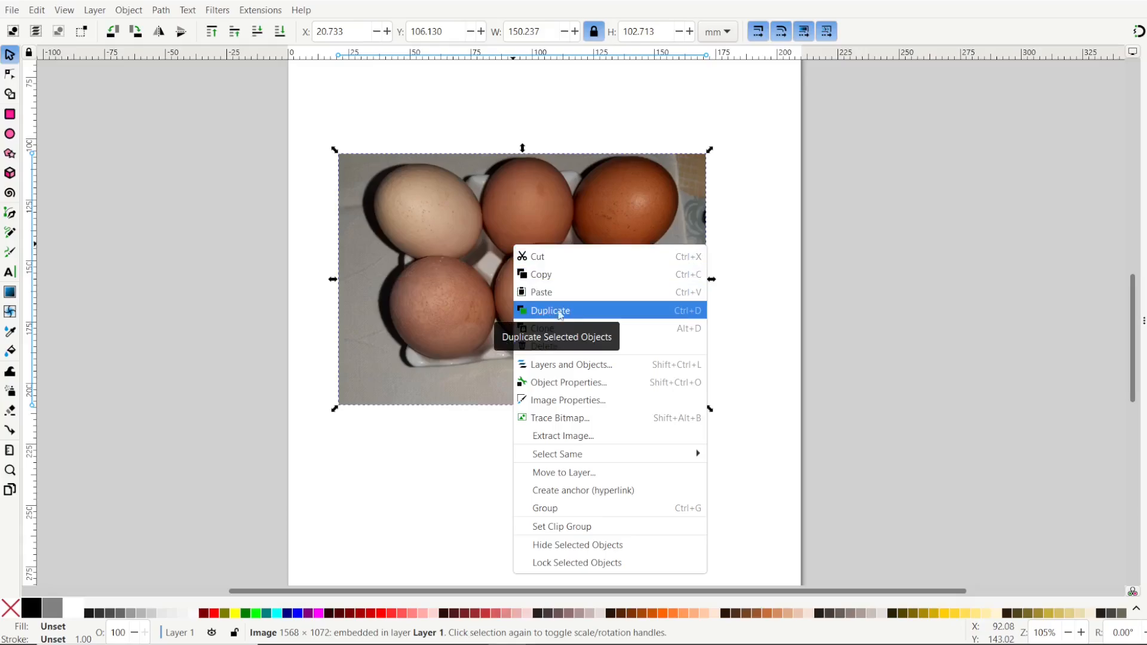
pyautogui.moveTo(675, 319)
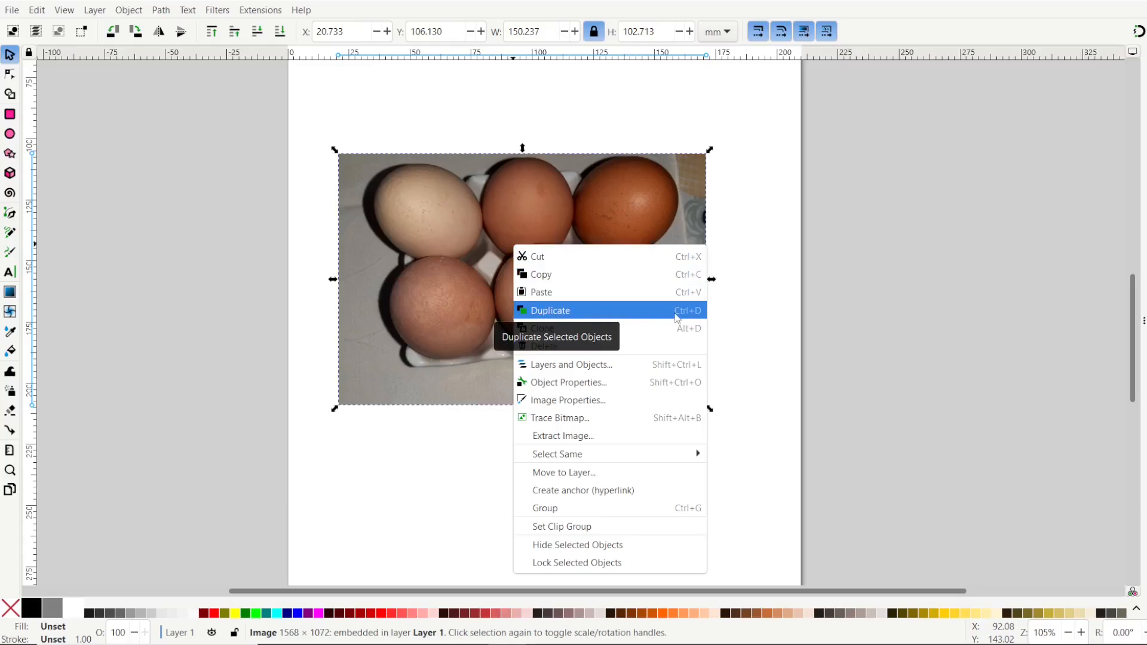
pyautogui.moveTo(644, 312)
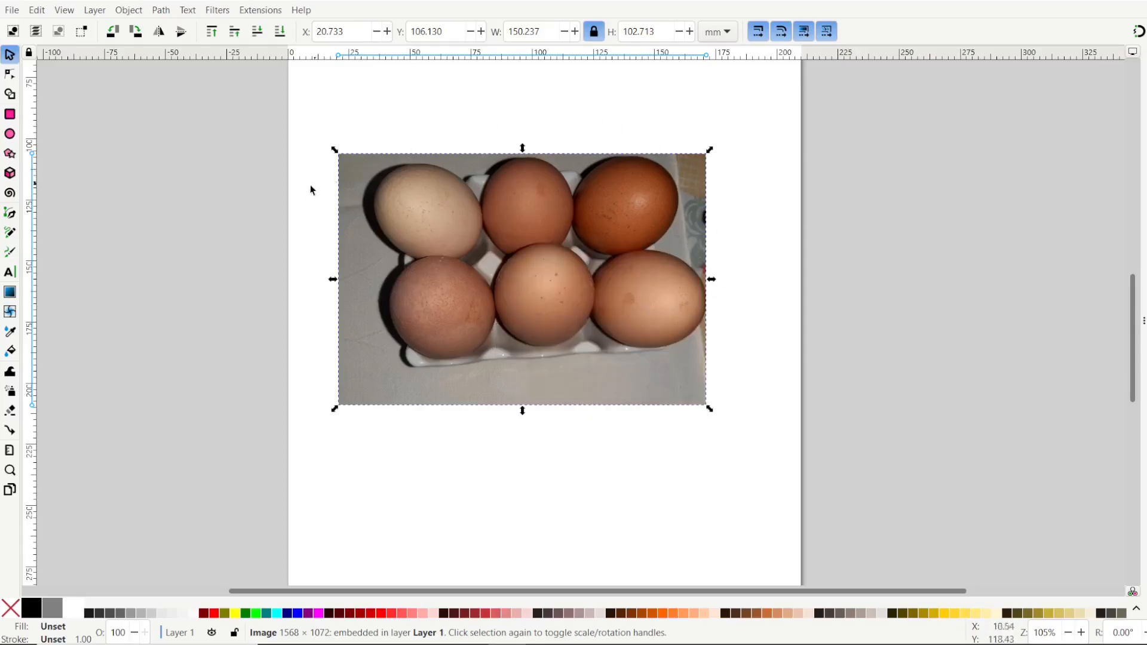
pyautogui.moveTo(387, 299)
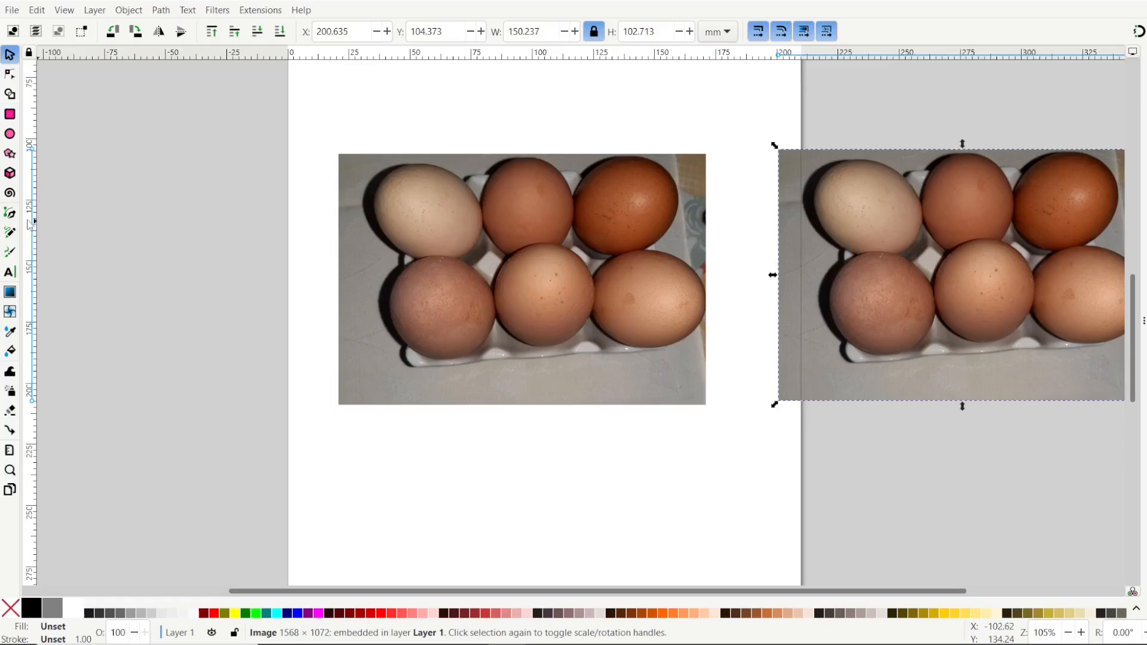
# - Switch to the Pen tool in Create BSpline path mode
pyautogui.click(10, 213)
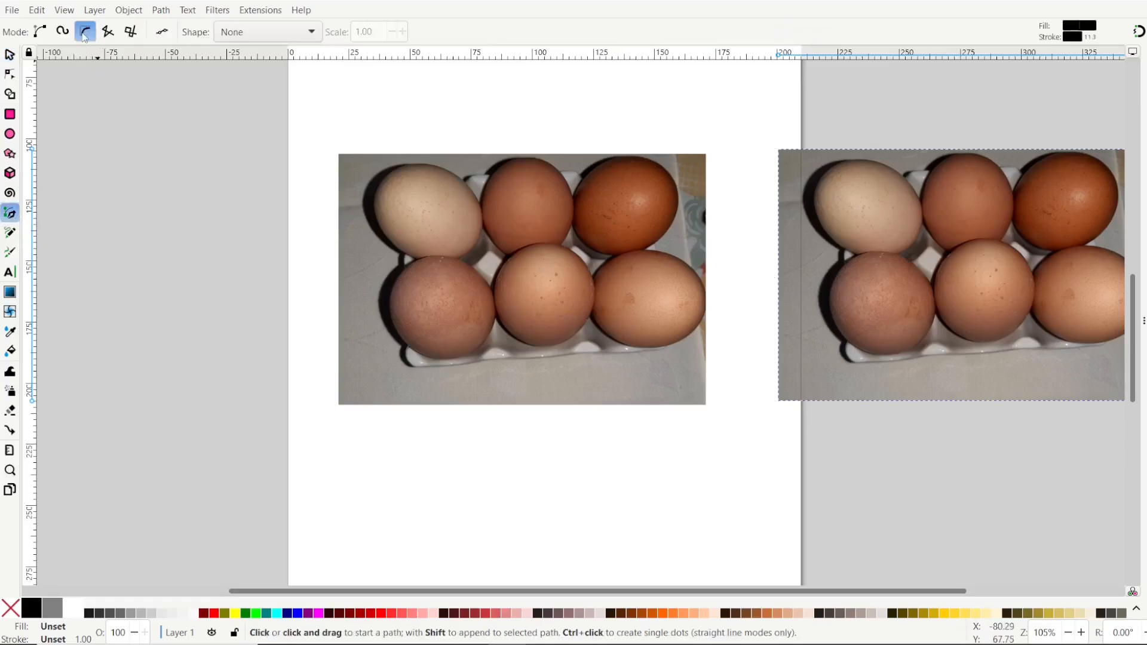
pyautogui.moveTo(84, 32)
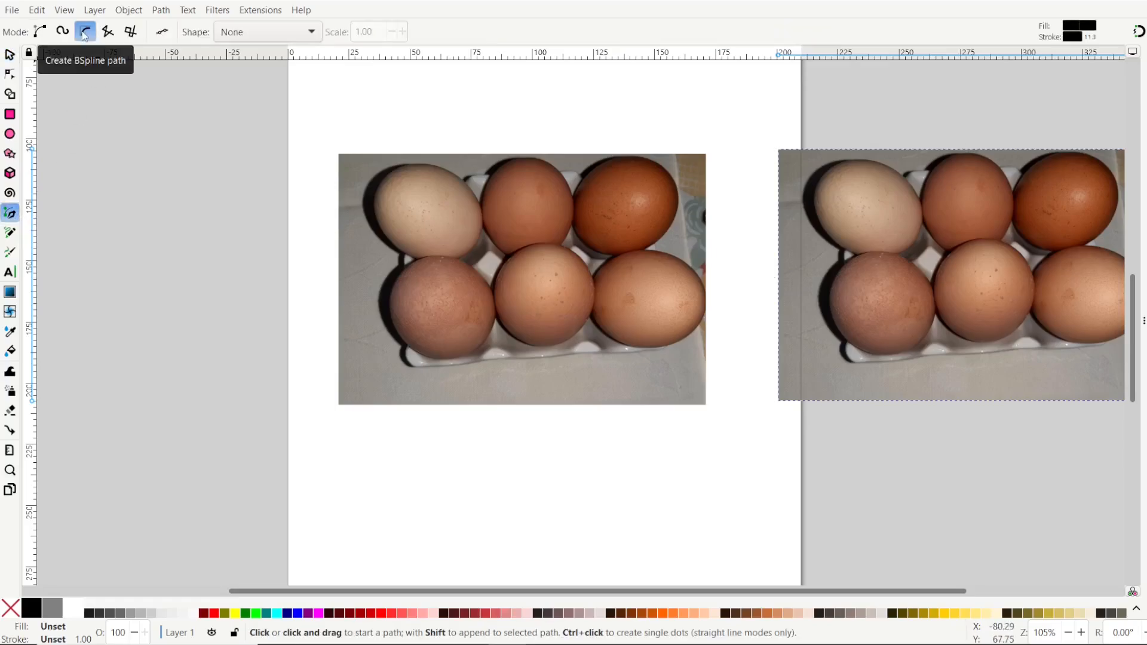
pyautogui.moveTo(604, 287)
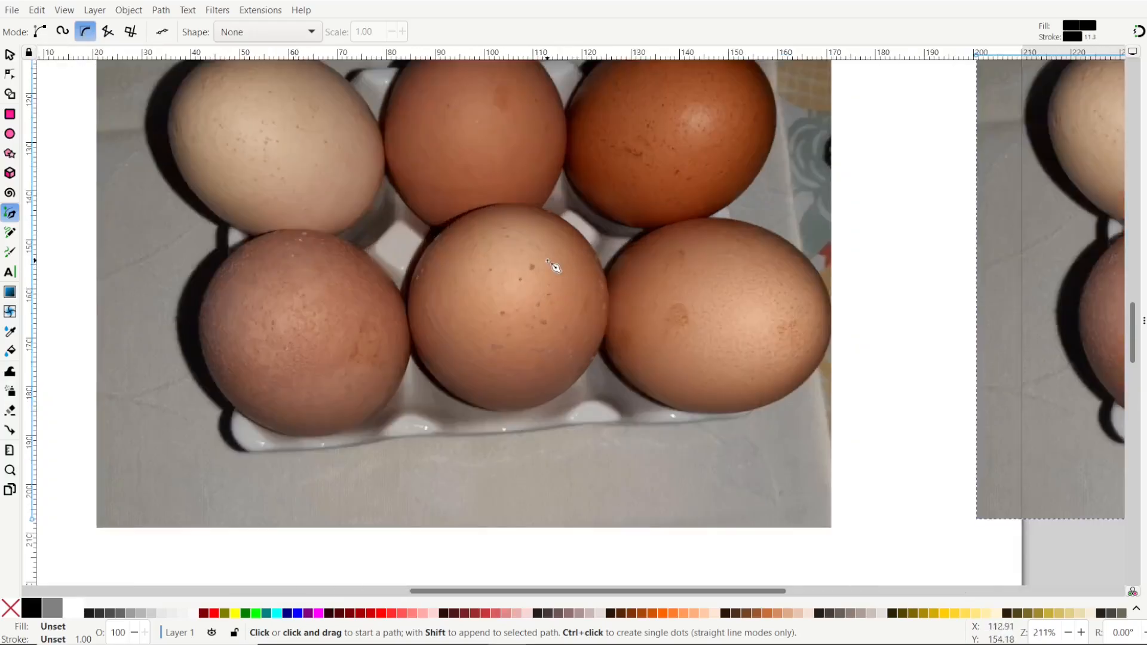
# - Zoom in and trace the middle bottom egg's outline, closing the path
pyautogui.scroll(3)
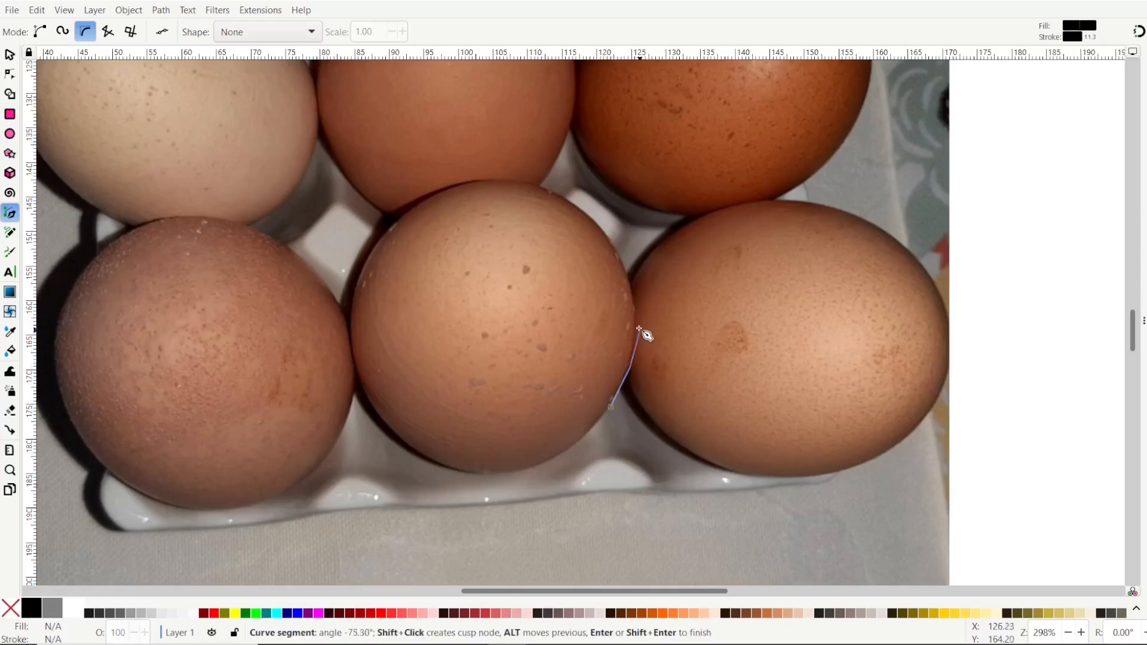
pyautogui.moveTo(621, 258)
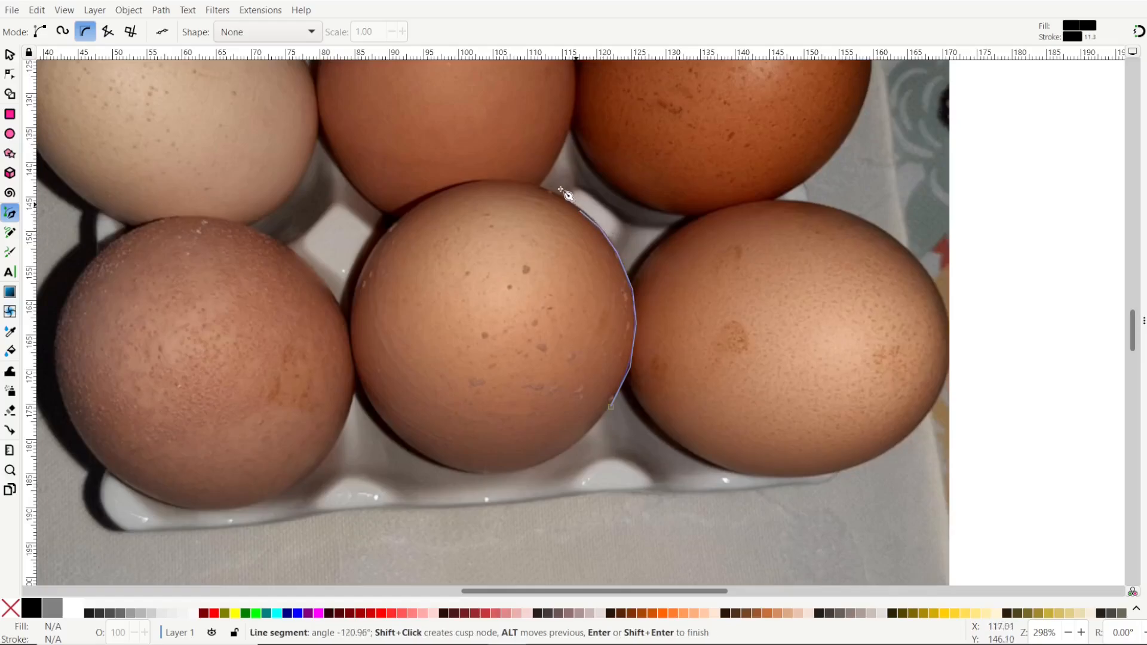
pyautogui.click(490, 185)
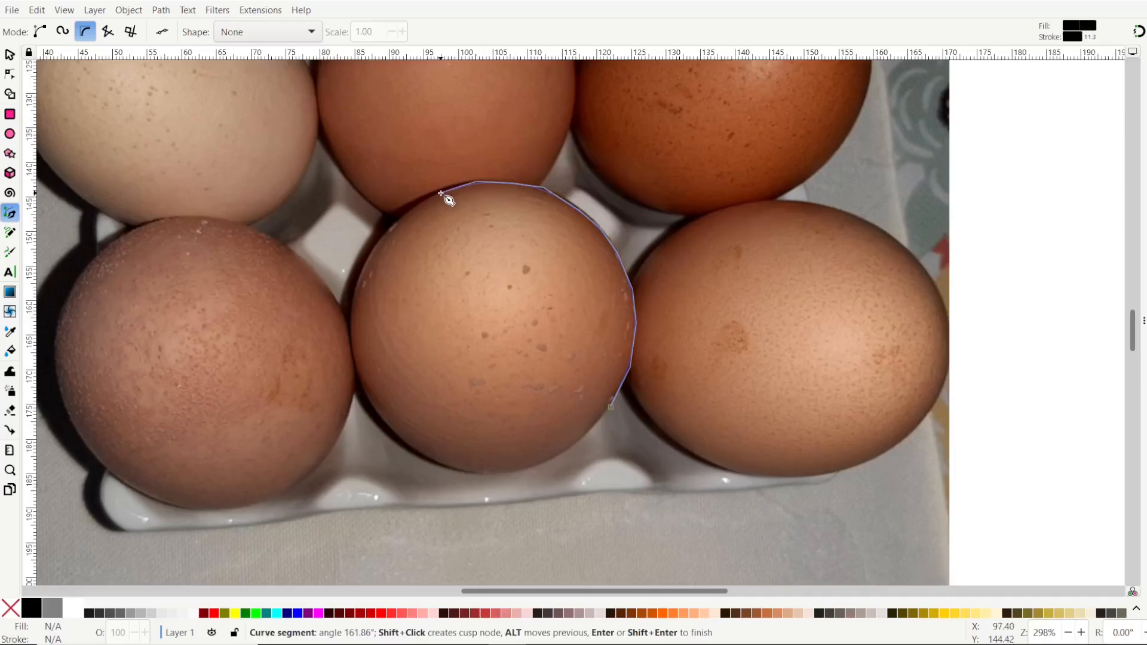
pyautogui.moveTo(401, 223)
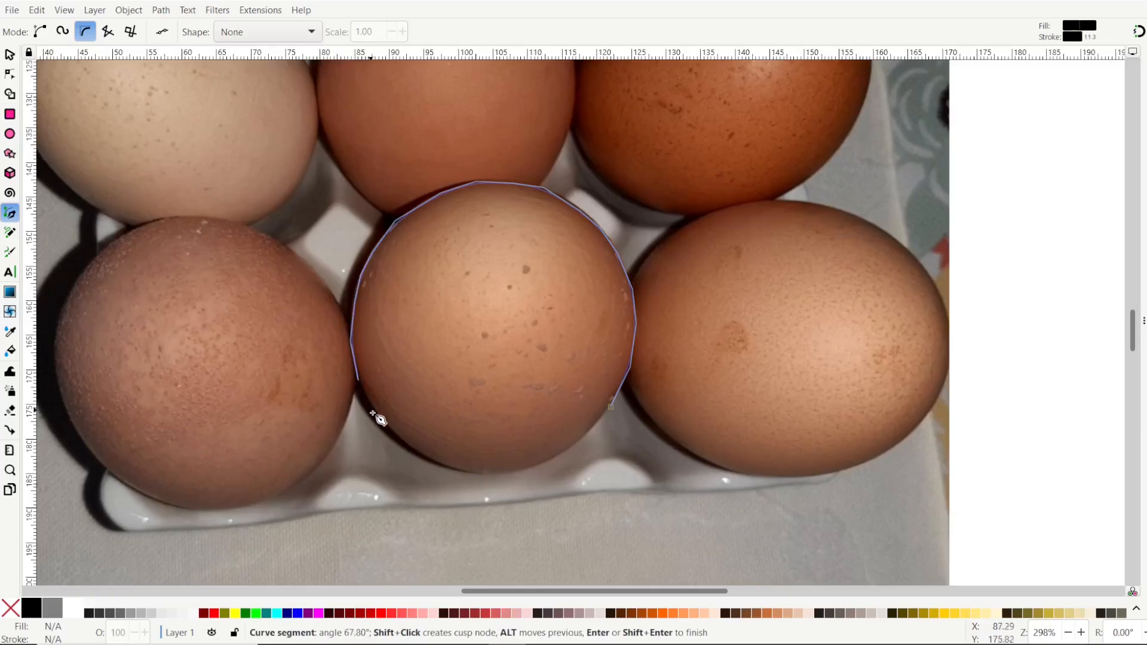
pyautogui.moveTo(421, 461)
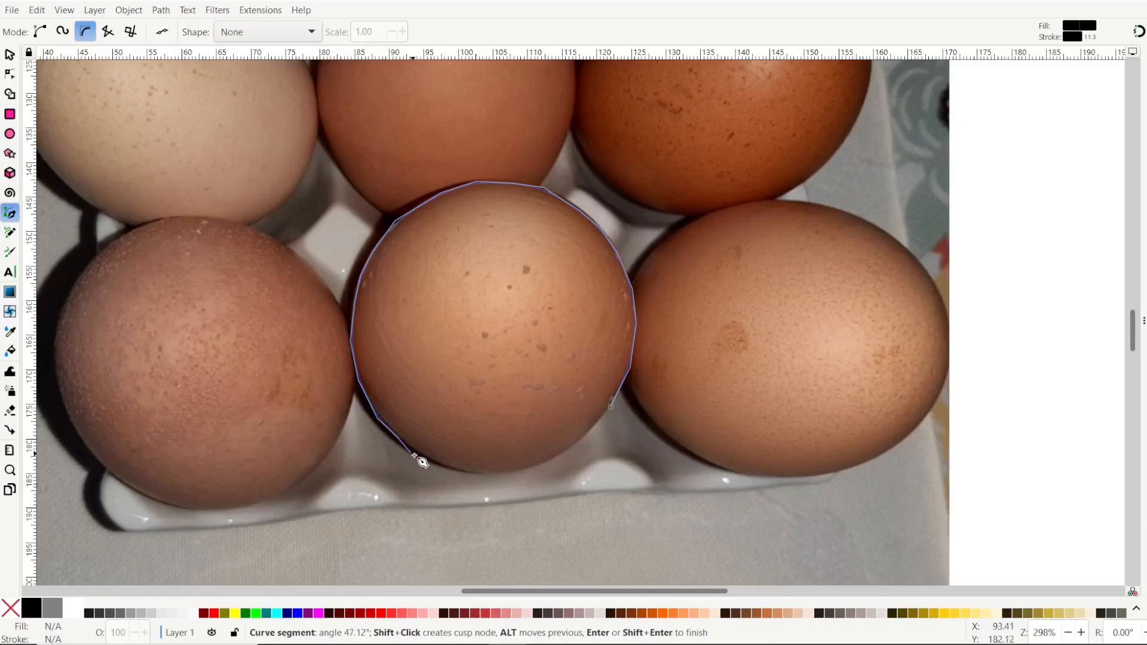
pyautogui.moveTo(468, 479)
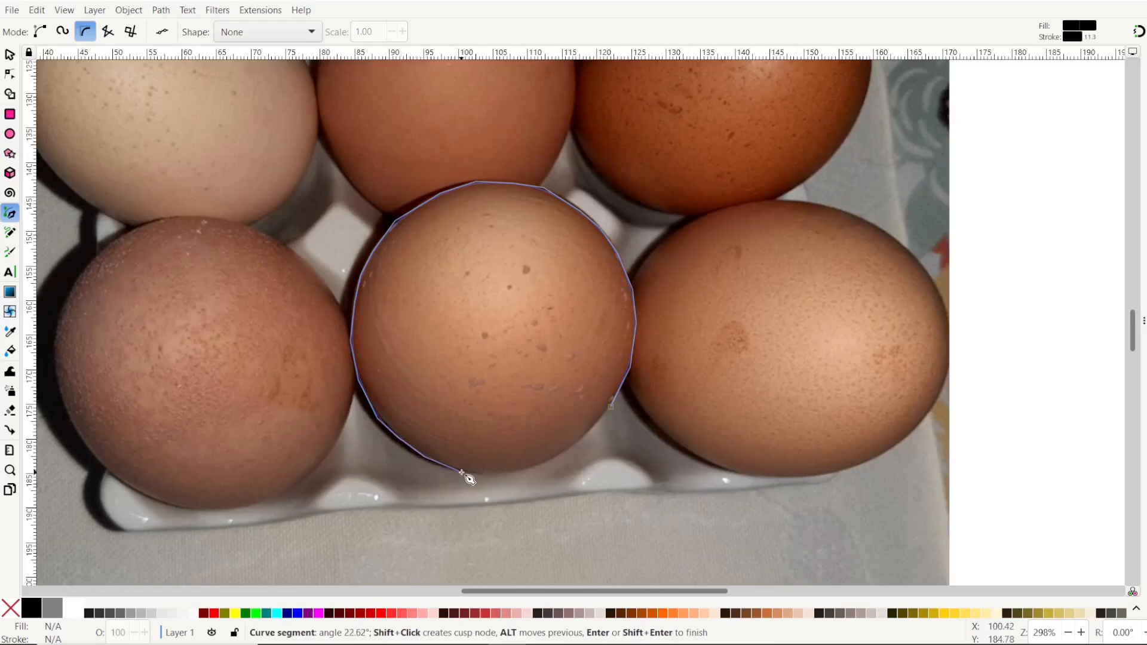
pyautogui.moveTo(501, 480)
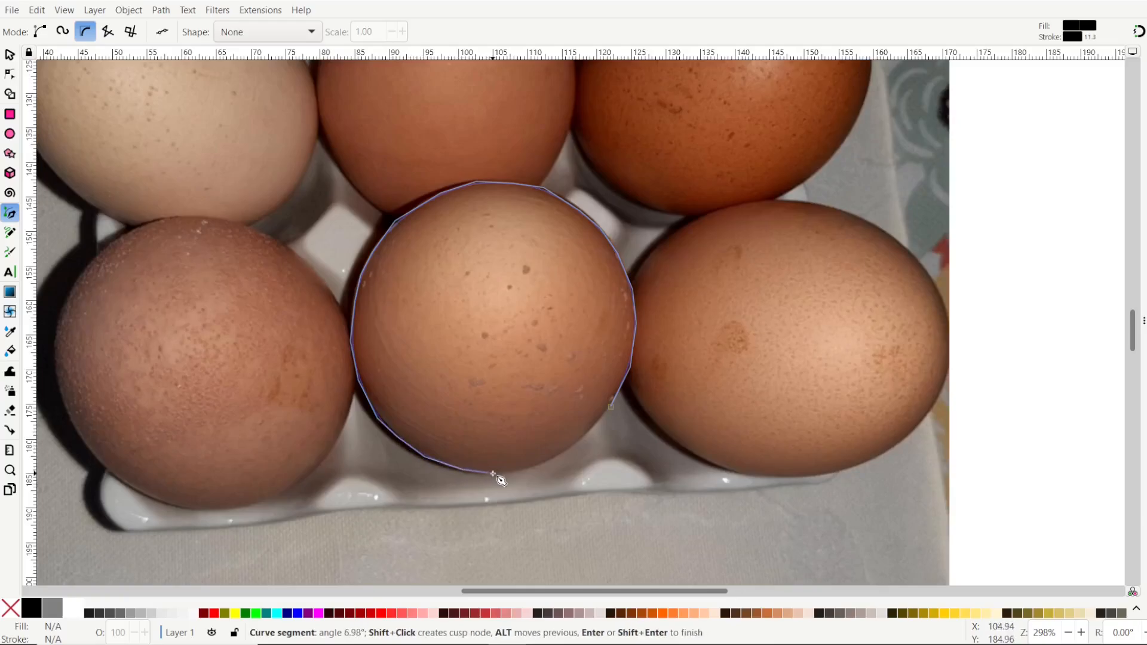
pyautogui.moveTo(586, 448)
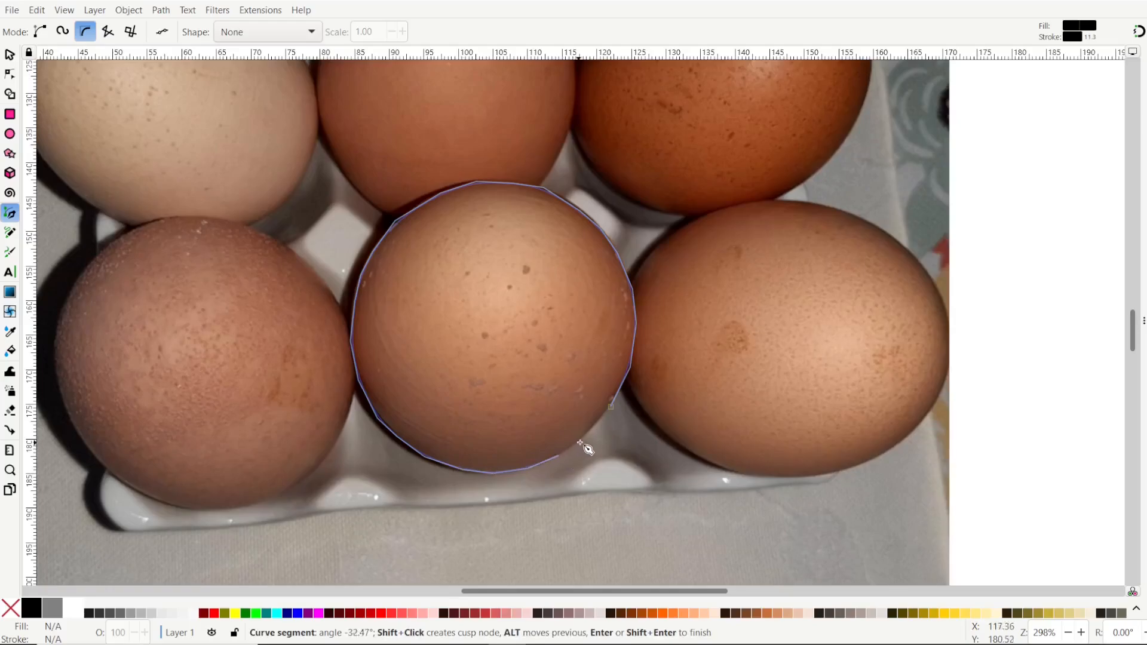
pyautogui.click(613, 408)
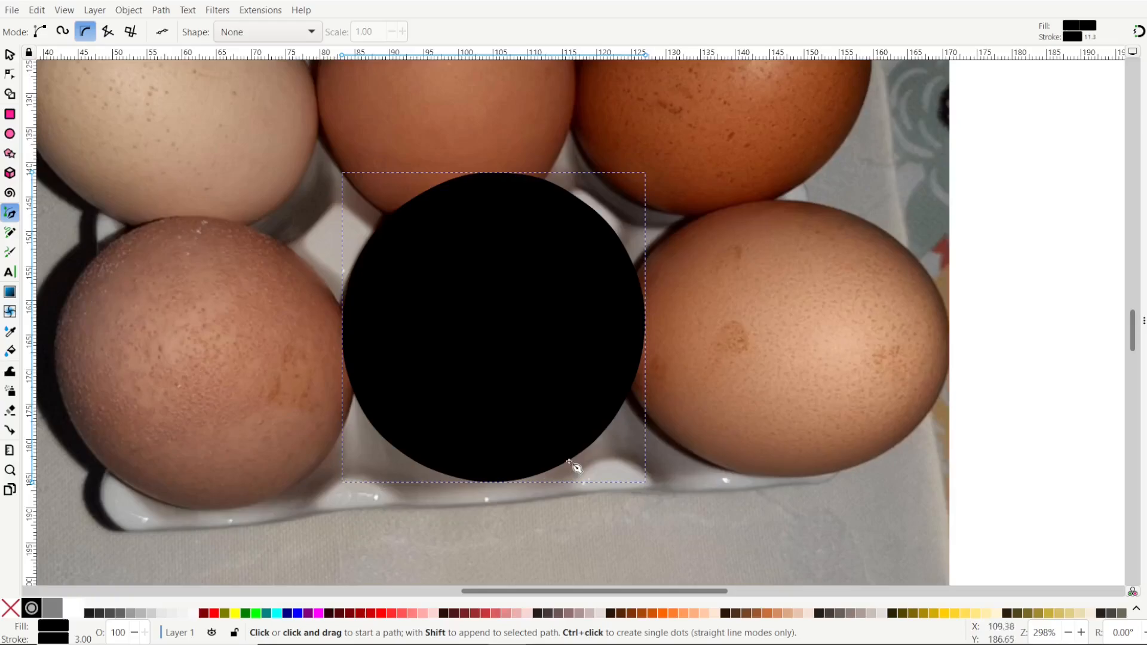
pyautogui.moveTo(327, 369)
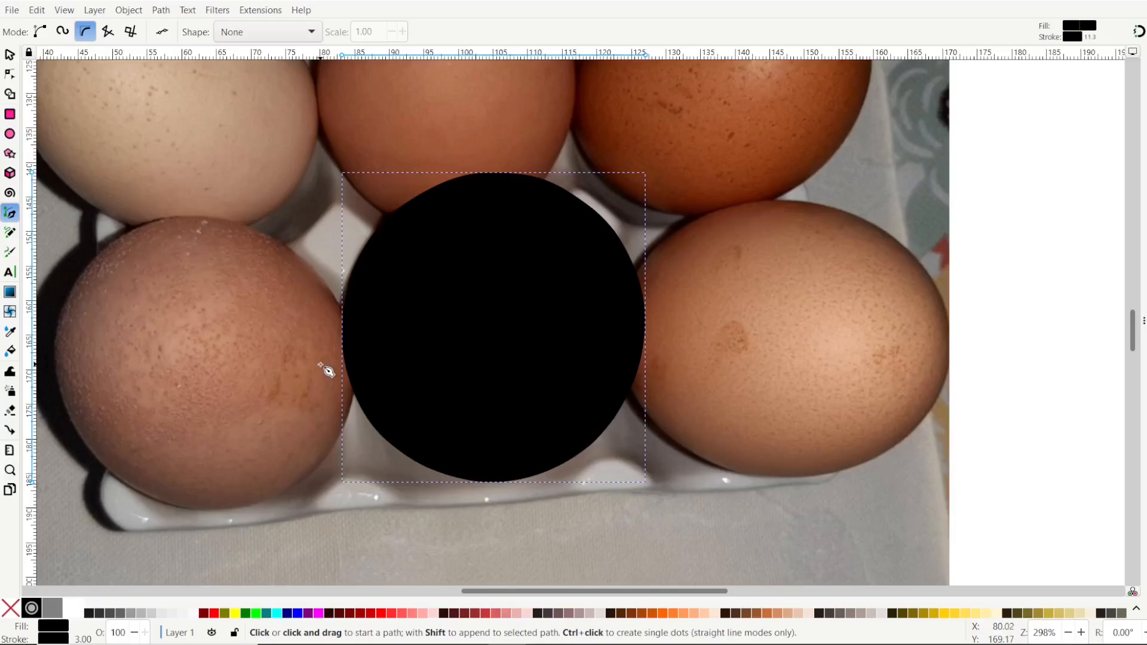
pyautogui.moveTo(128, 18)
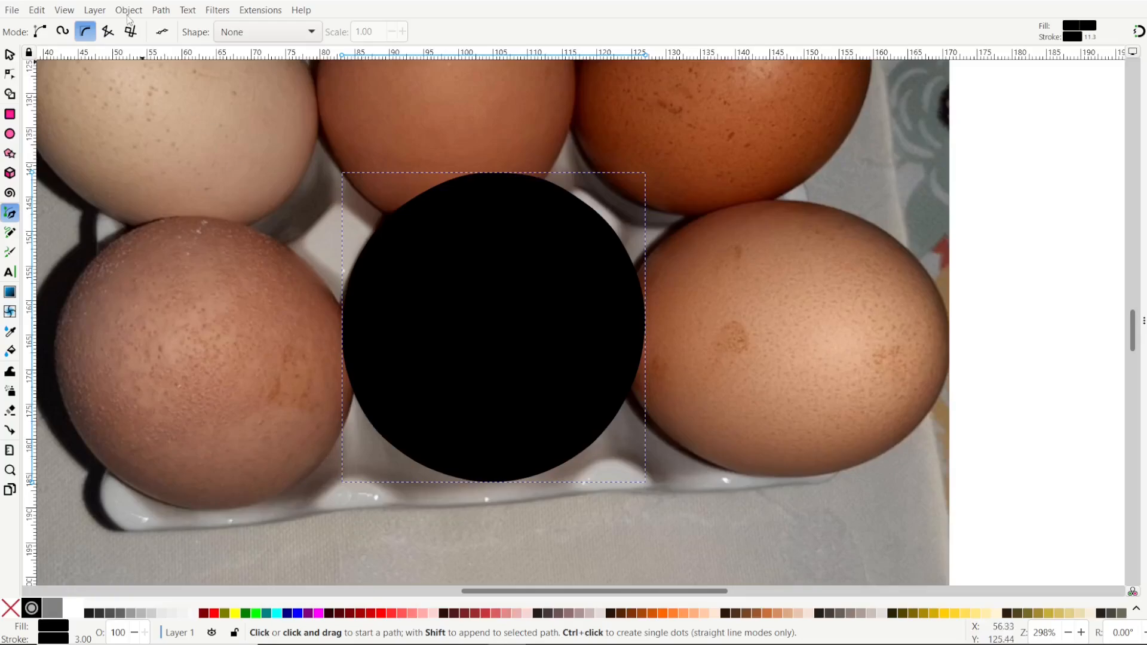
# - Set the egg path's stroke width to 0 in Fill and Stroke, then zoom out
pyautogui.click(129, 10)
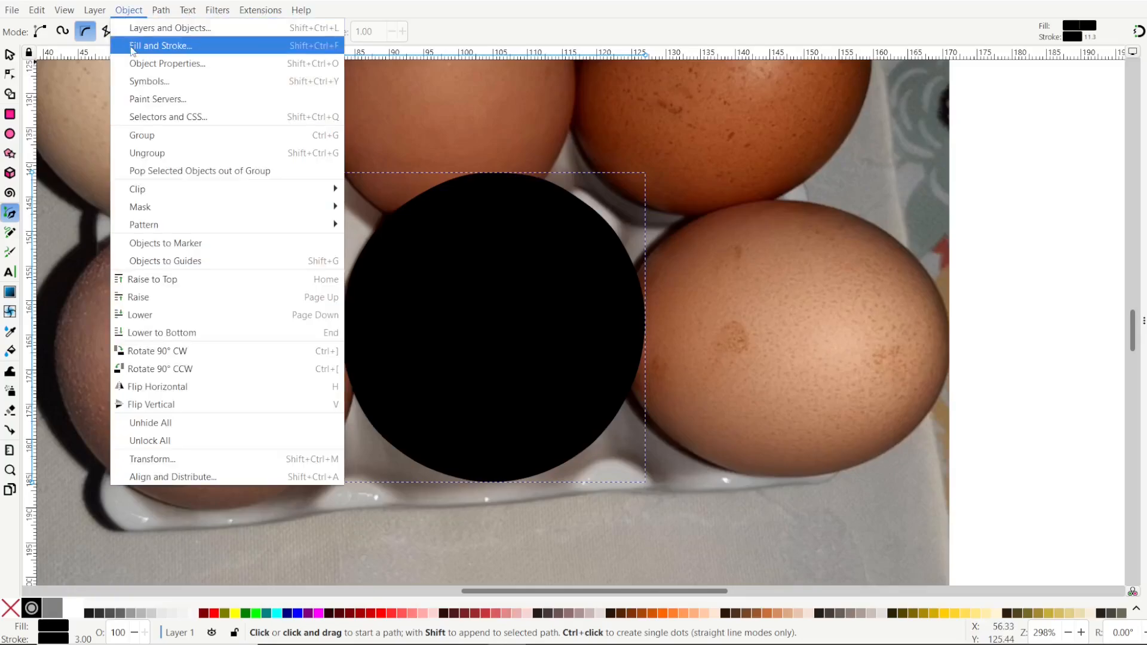
pyautogui.click(160, 45)
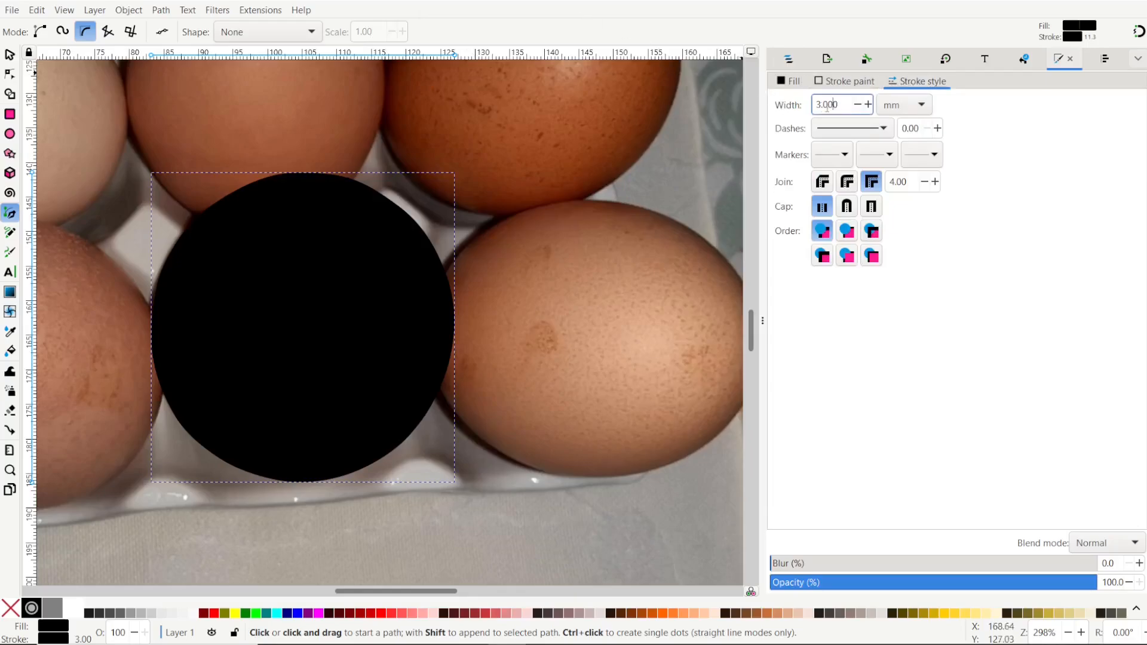
pyautogui.tripleClick(829, 104)
pyautogui.write('0.000')
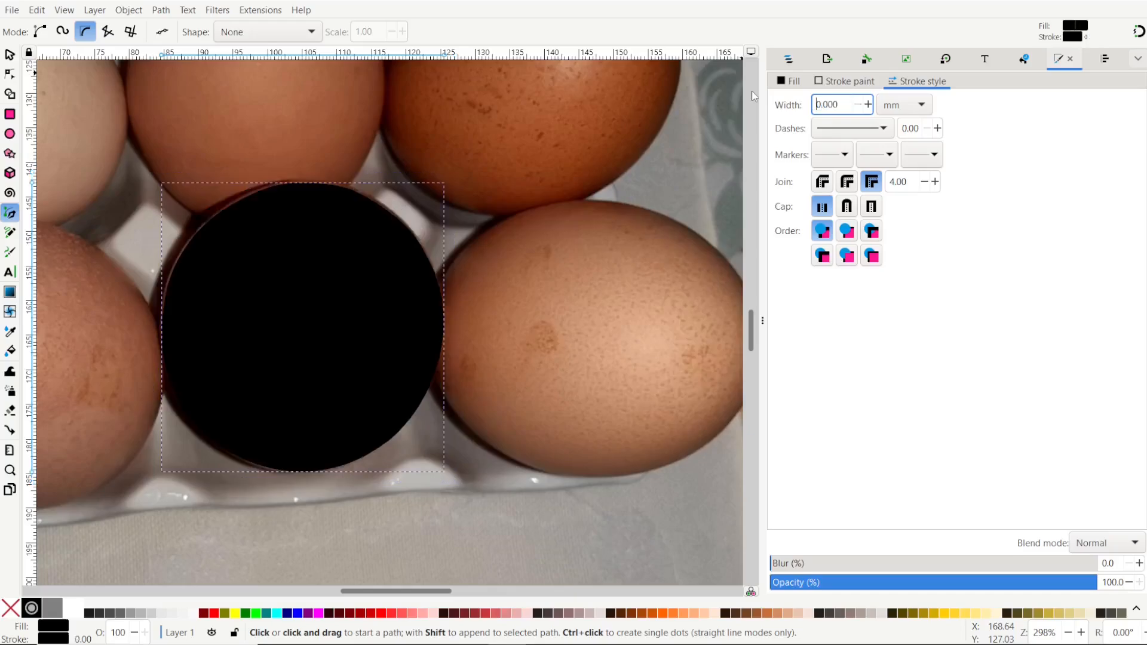
pyautogui.scroll(-3)
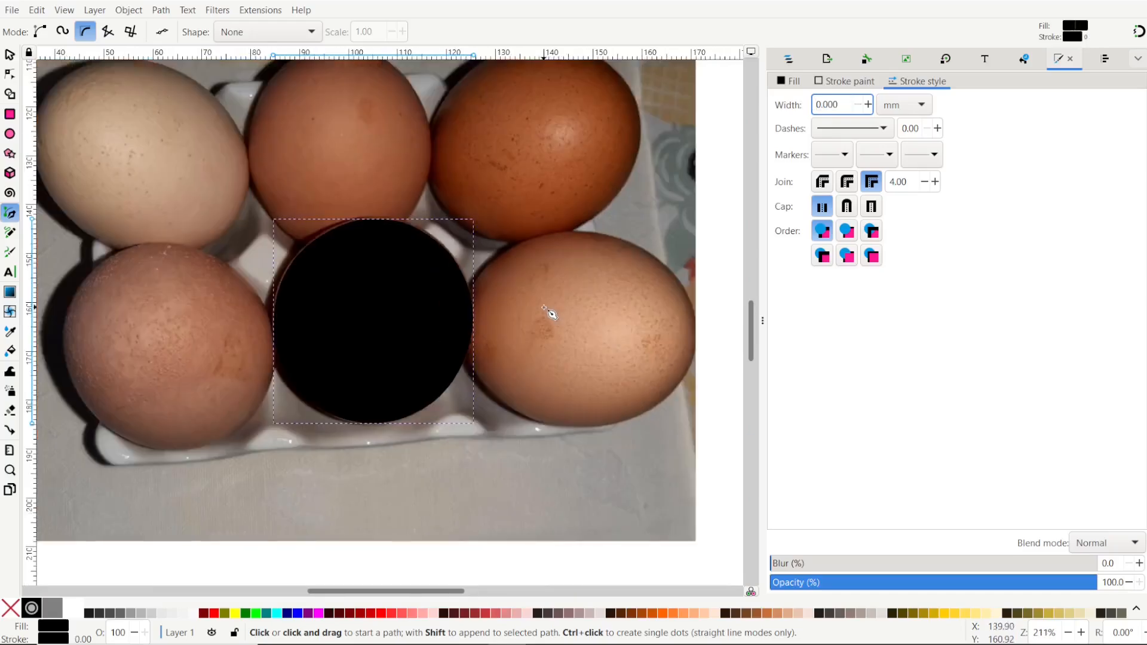
pyautogui.scroll(-3)
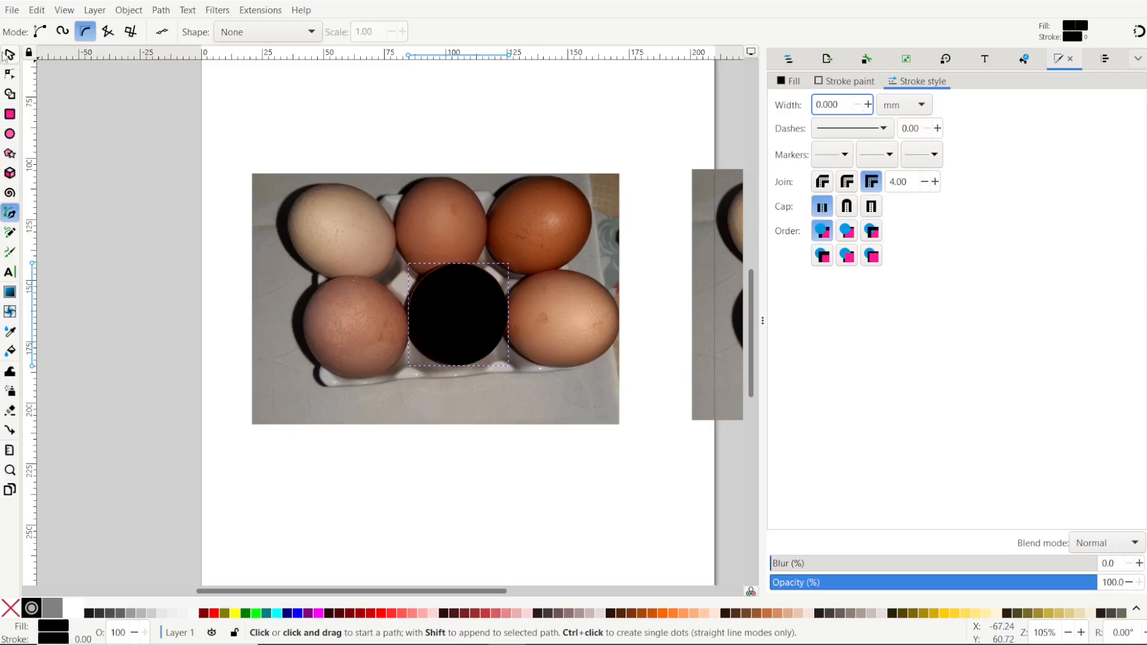
# - Clip the photo to the traced egg path using Object > Clip > Set Clip
pyautogui.click(11, 55)
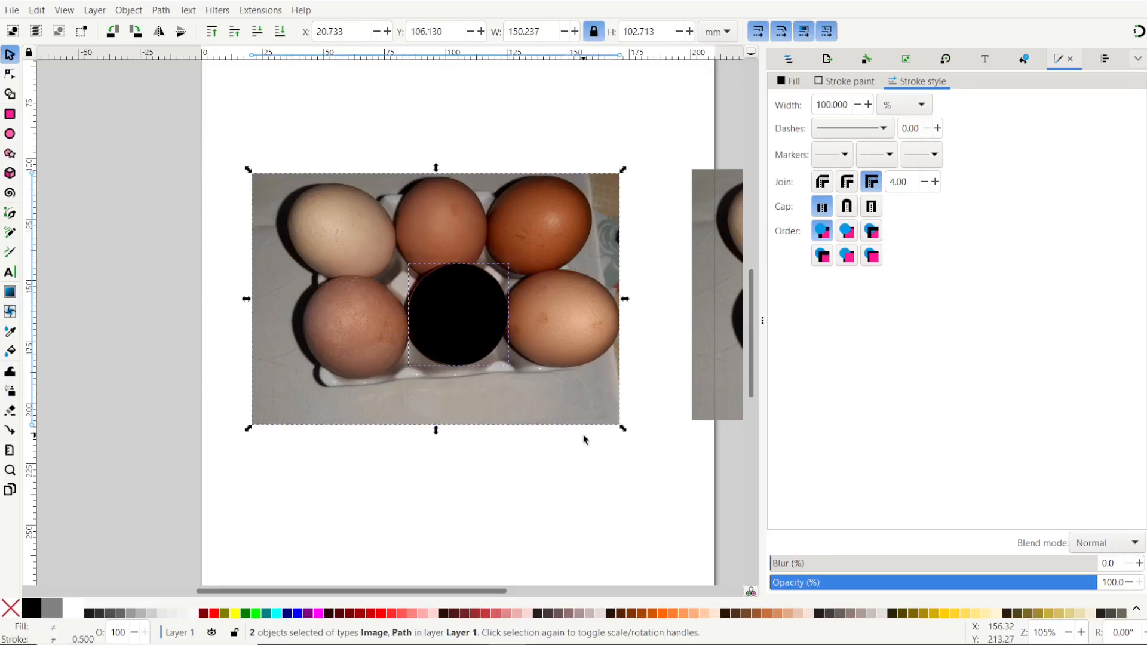
pyautogui.click(129, 9)
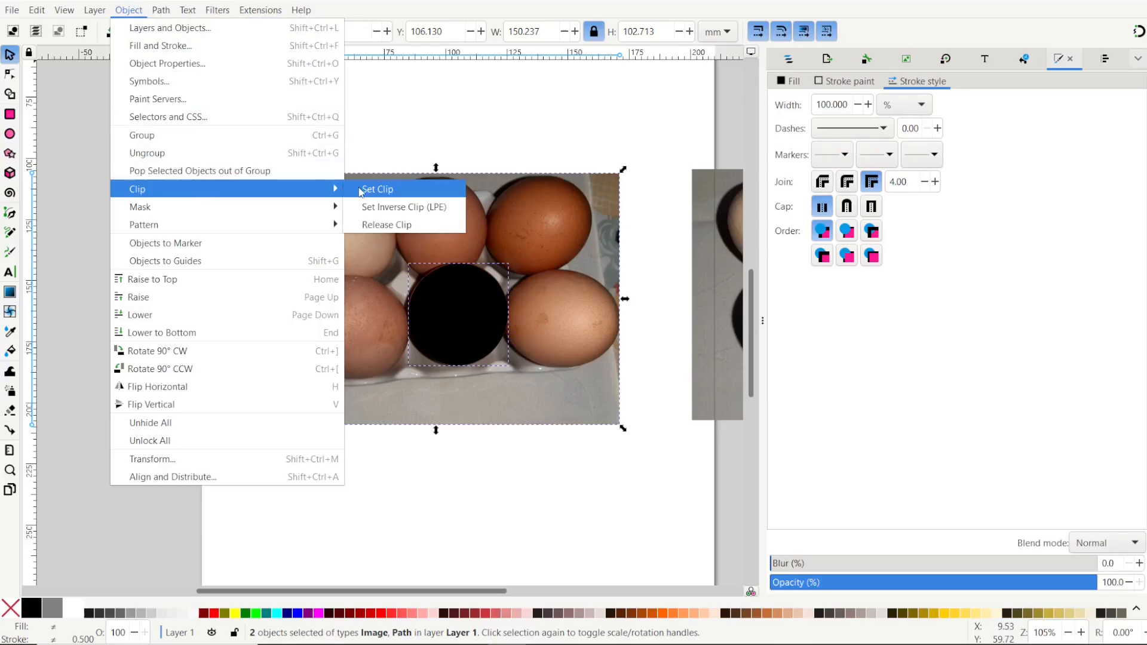
pyautogui.click(377, 189)
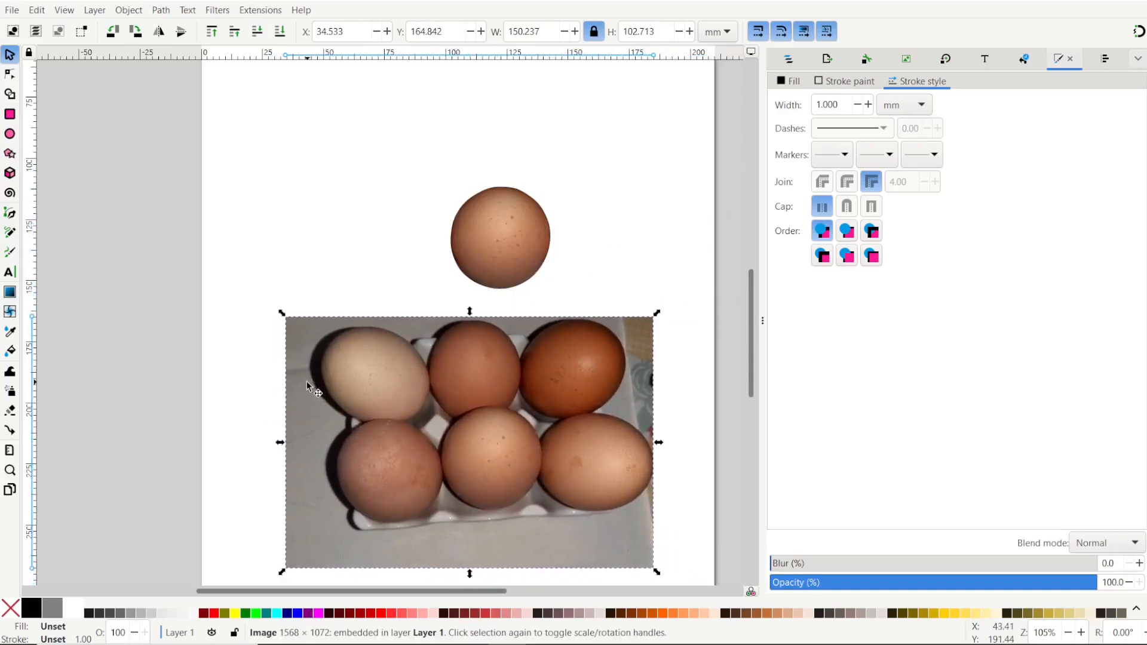
pyautogui.moveTo(309, 384)
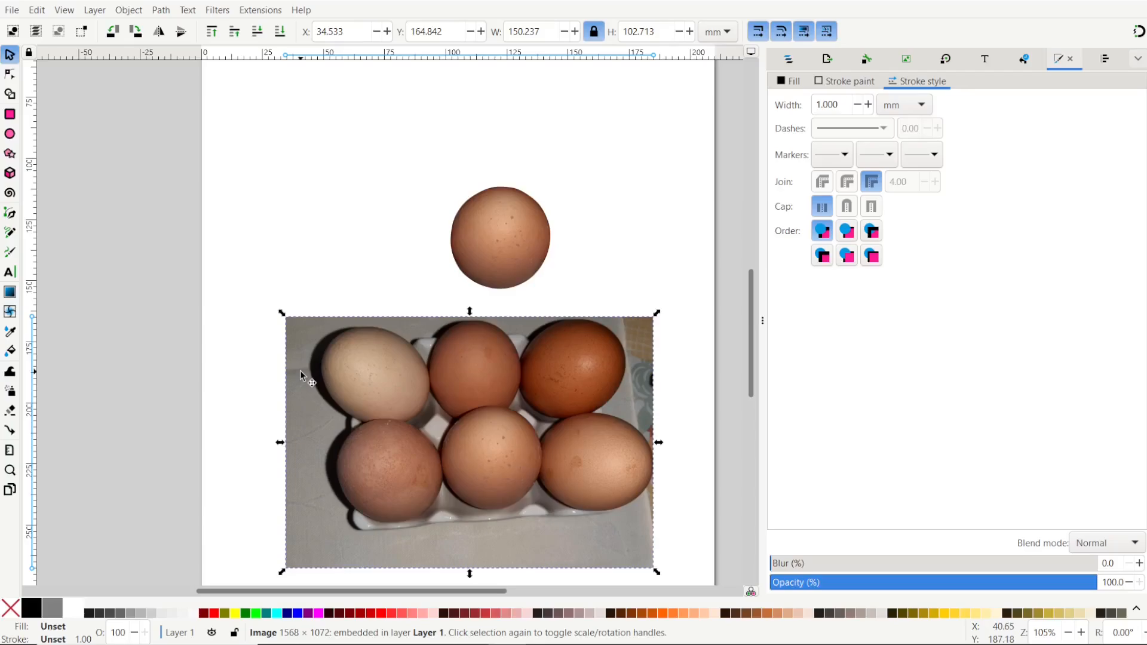
pyautogui.moveTo(306, 369)
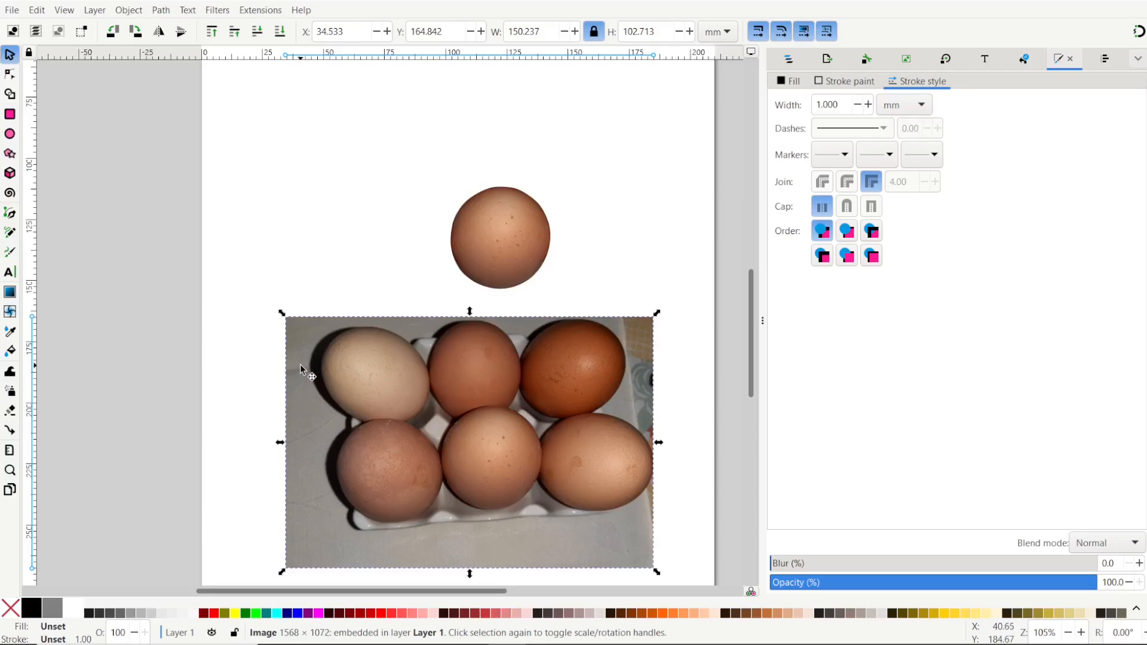